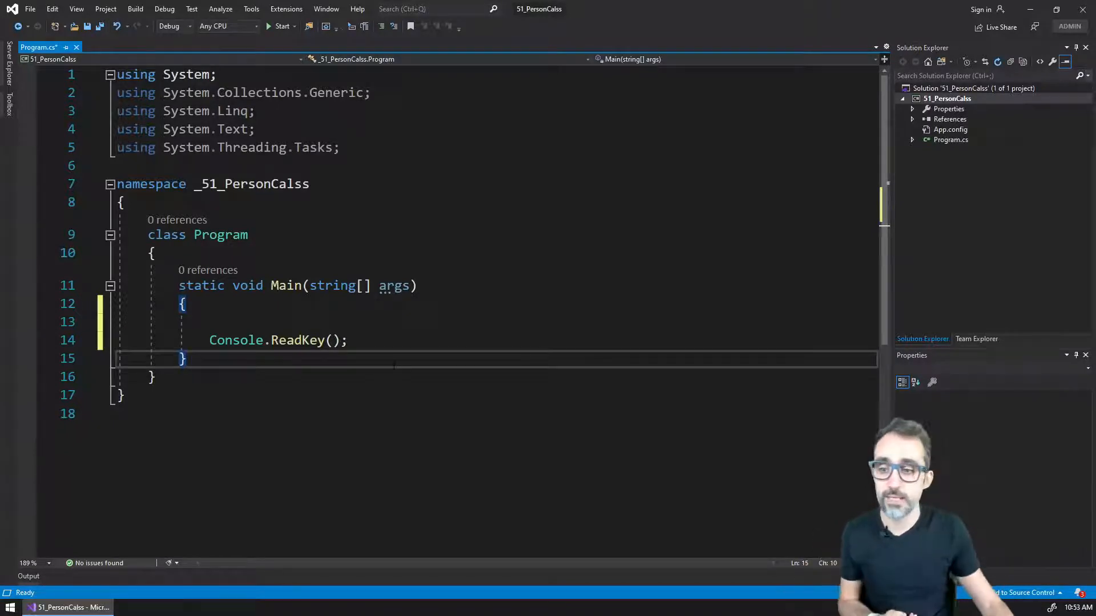
- Insert blank lines after the Program class's closing brace inside the namespace
{"action": "key", "text": "Enter"}
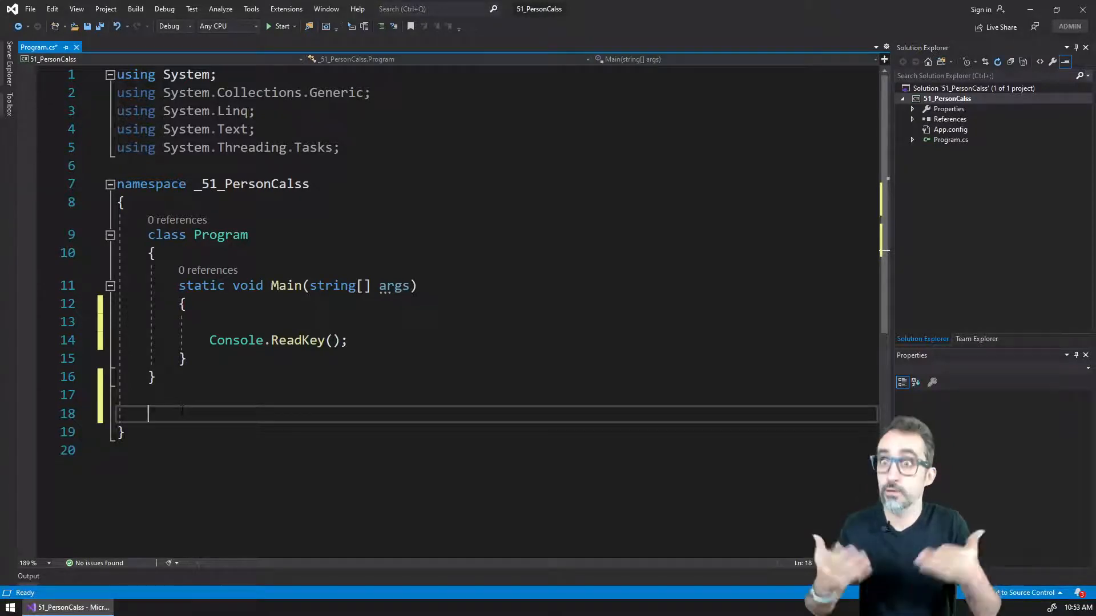
- Type 'class Person' on the new line to create an empty Person class
{"action": "type", "text": "c"}
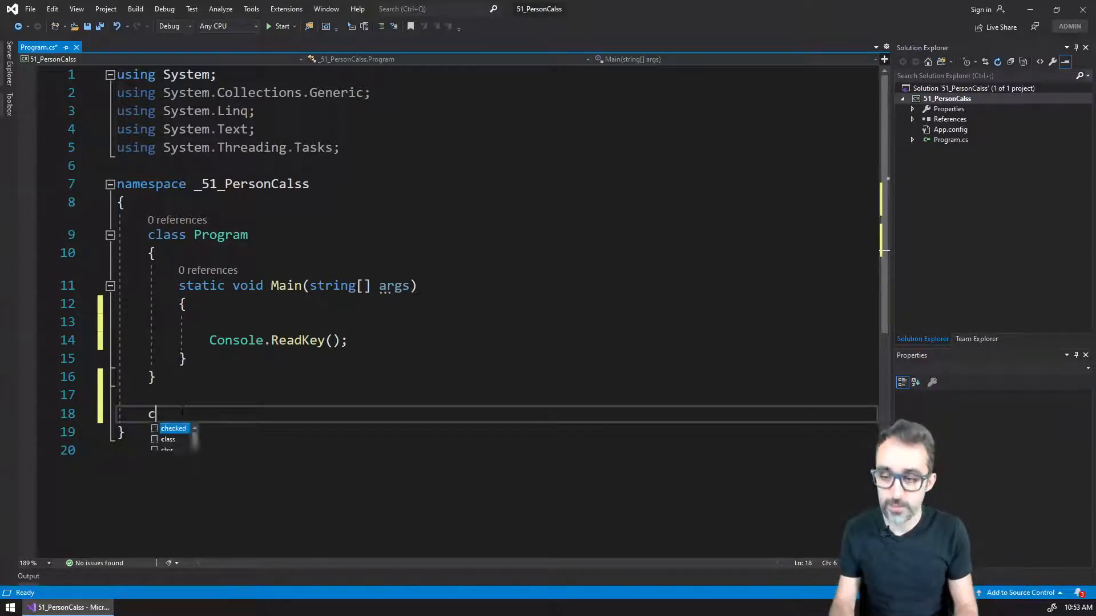
{"action": "type", "text": "lass"}
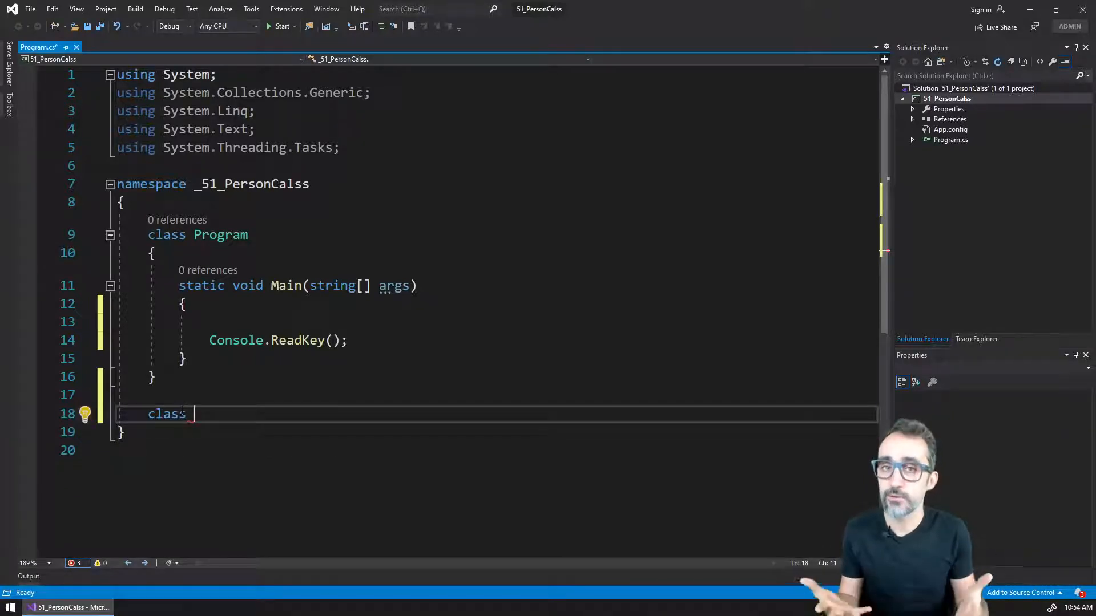
{"action": "type", "text": "PRes"}
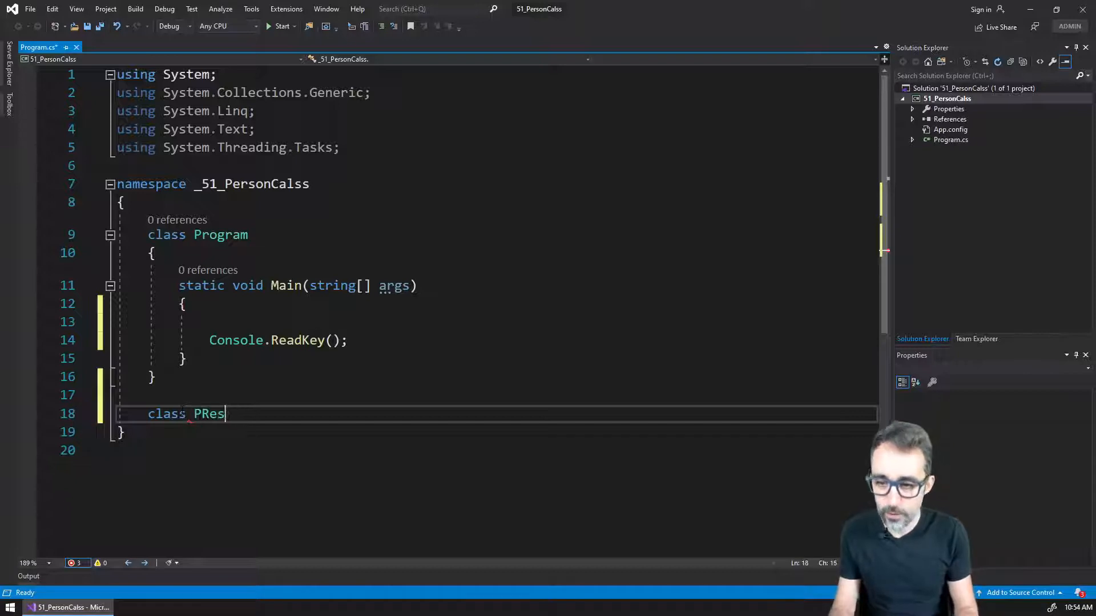
{"action": "type", "text": "son"}
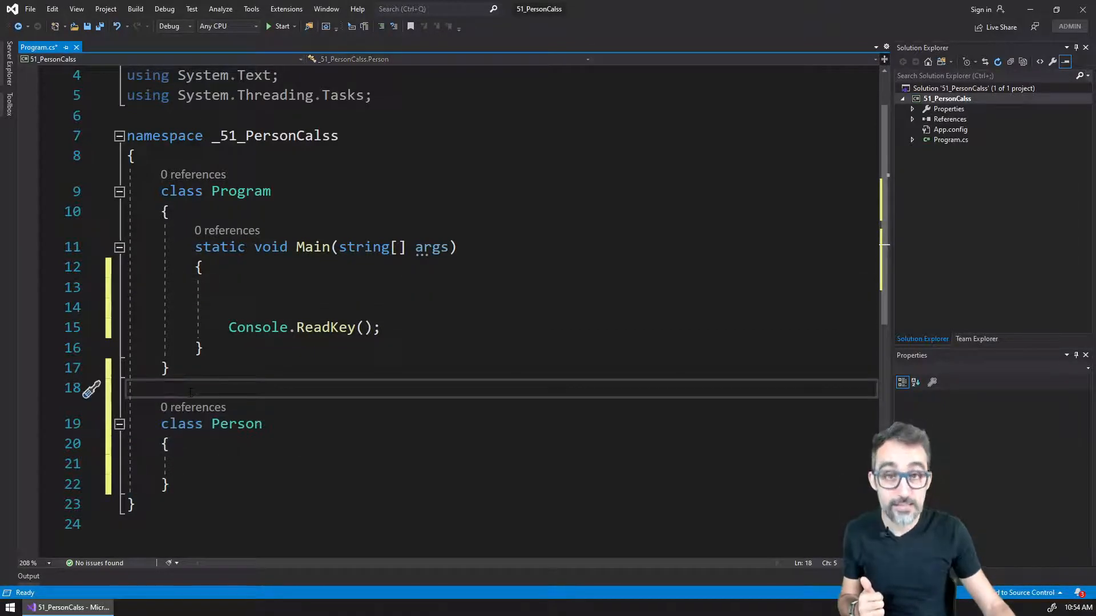
- Add the comment // "Template" for Person objects above class Person
{"action": "type", "text": "/"}
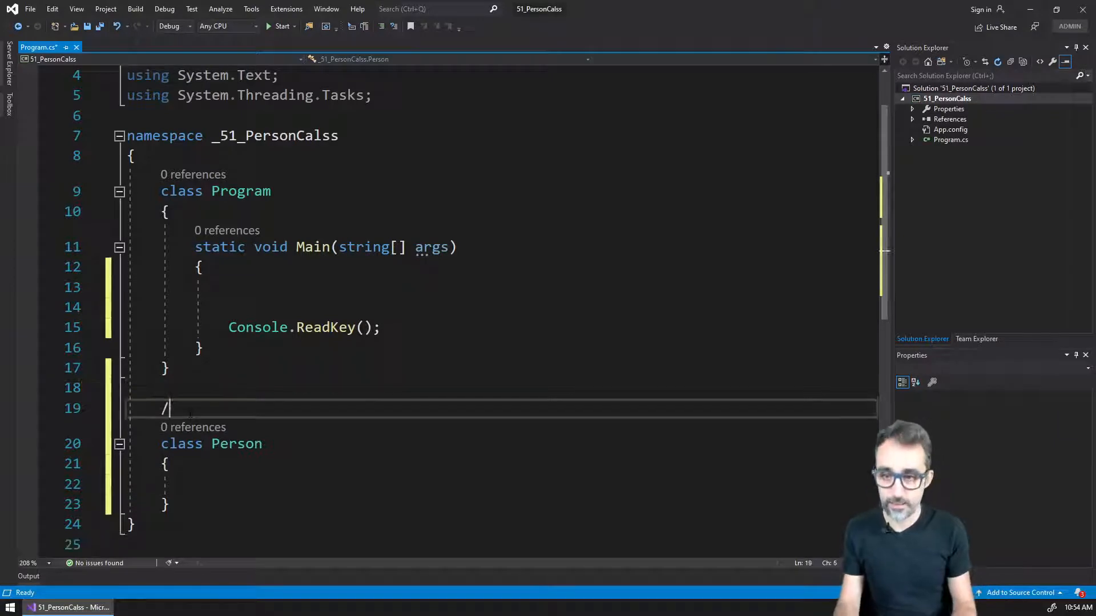
{"action": "type", "text": "/"}
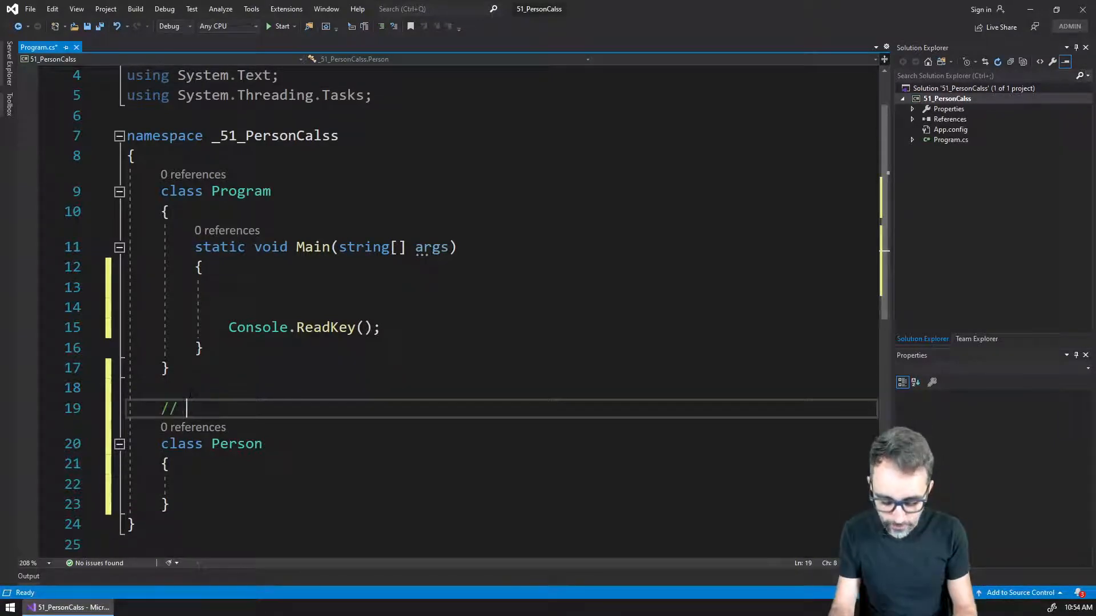
{"action": "type", "text": "\"Template:"}
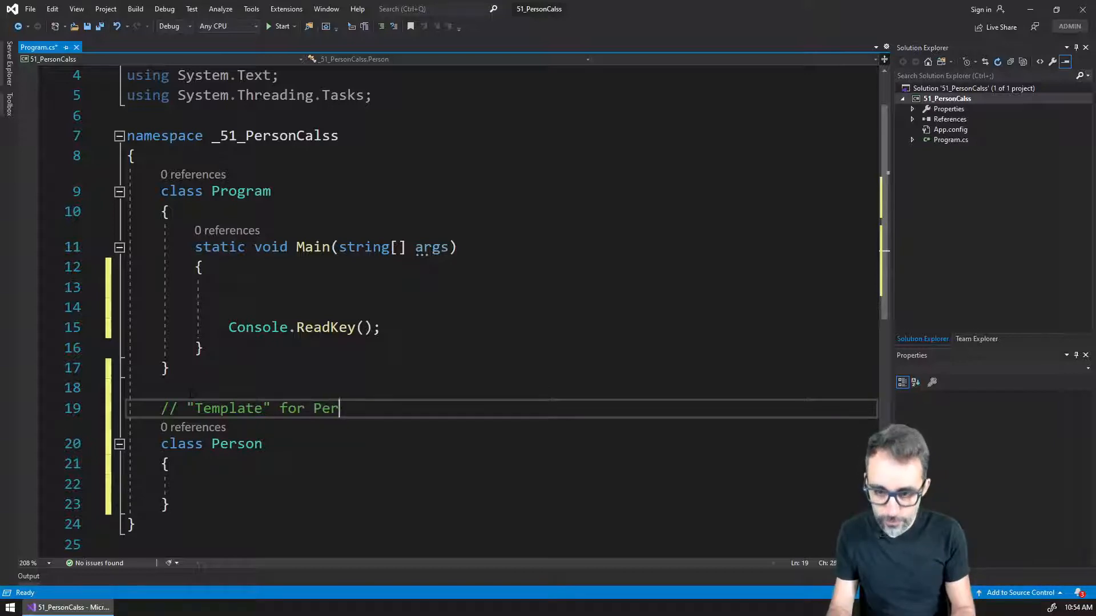
{"action": "type", "text": "son objetcs"}
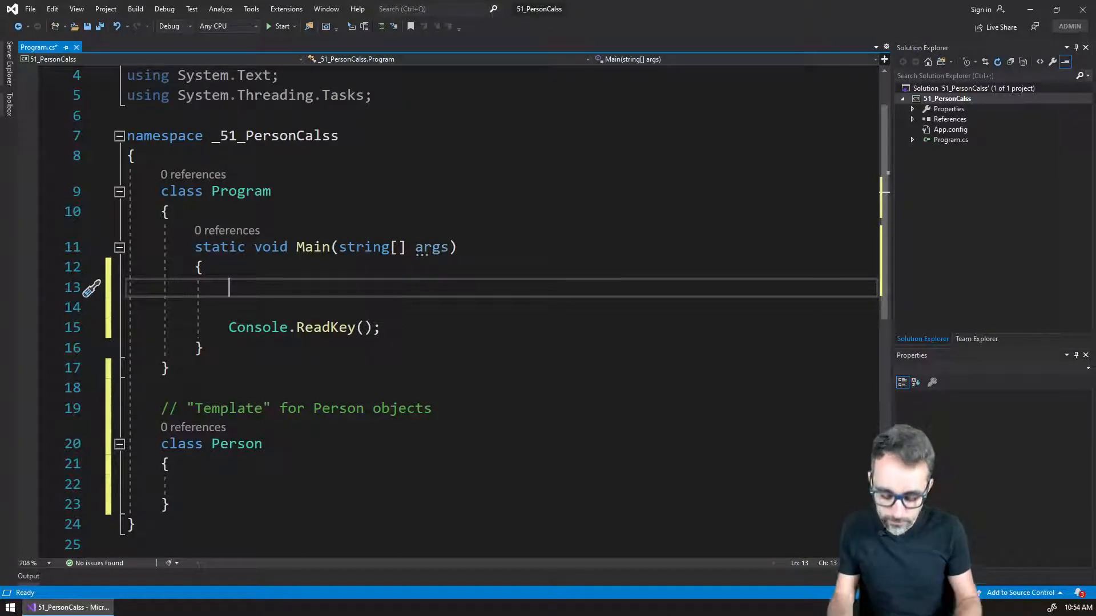
- Write joseluis = new Person(); in Main and select the Person name
{"action": "type", "text": "joseluis ="}
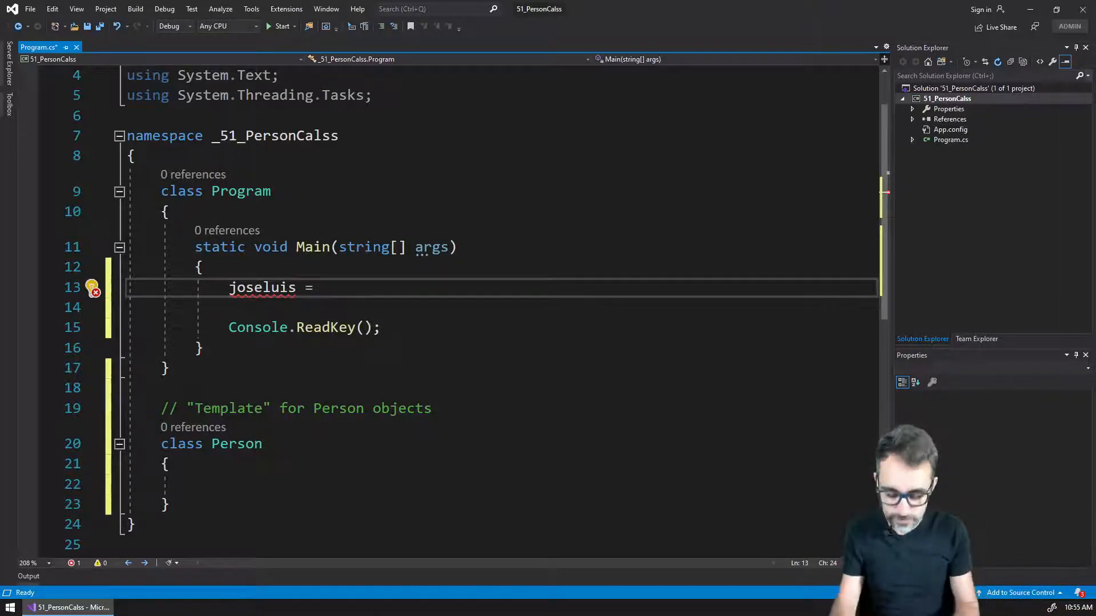
{"action": "type", "text": "new"}
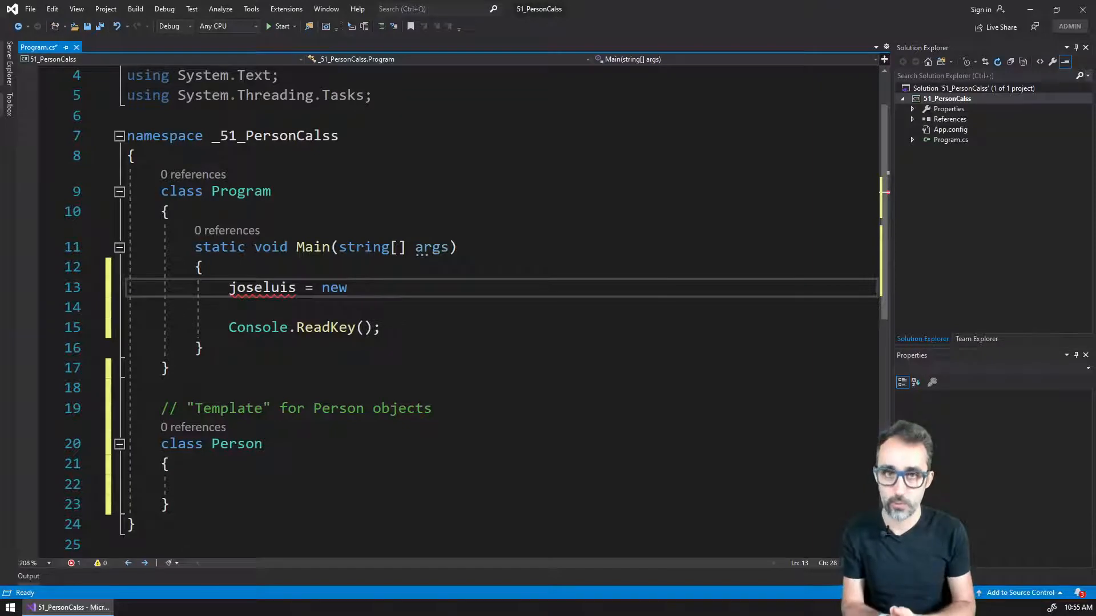
{"action": "type", "text": "P"}
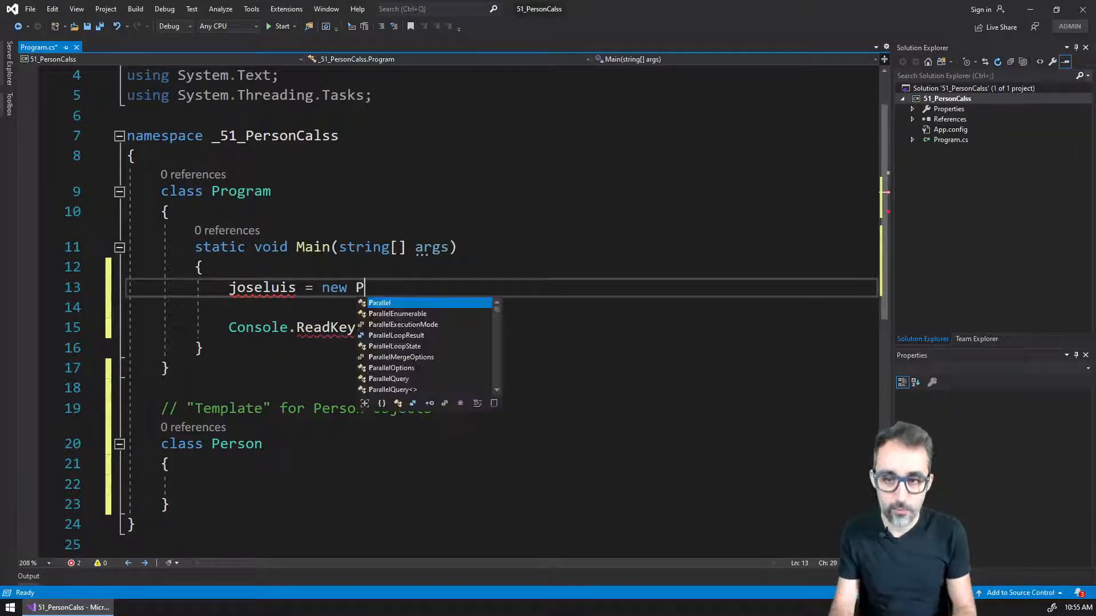
{"action": "type", "text": "erson"}
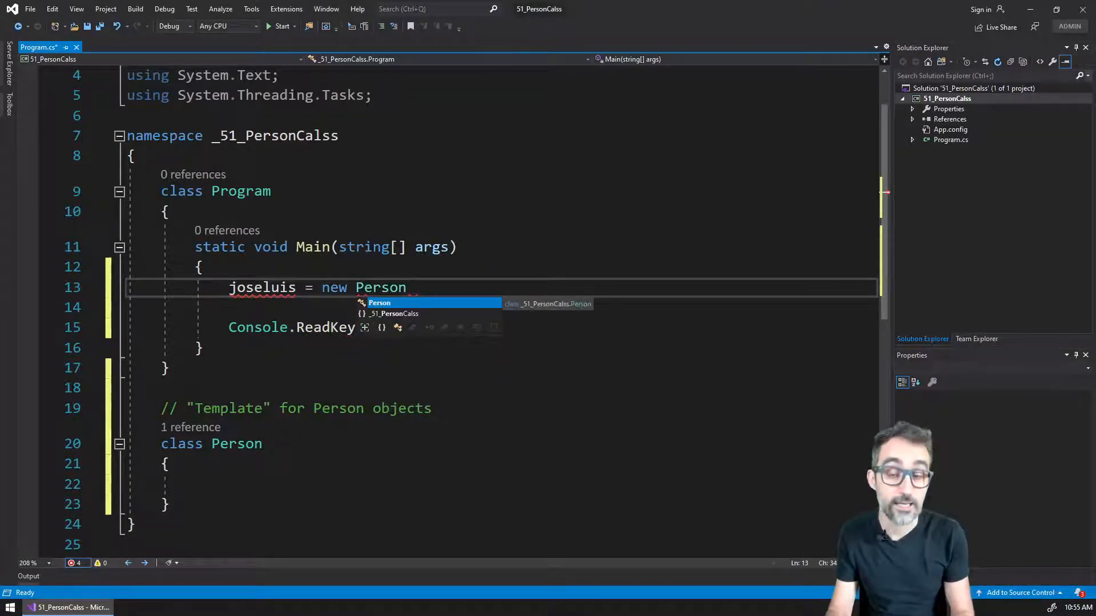
{"action": "type", "text": "();"}
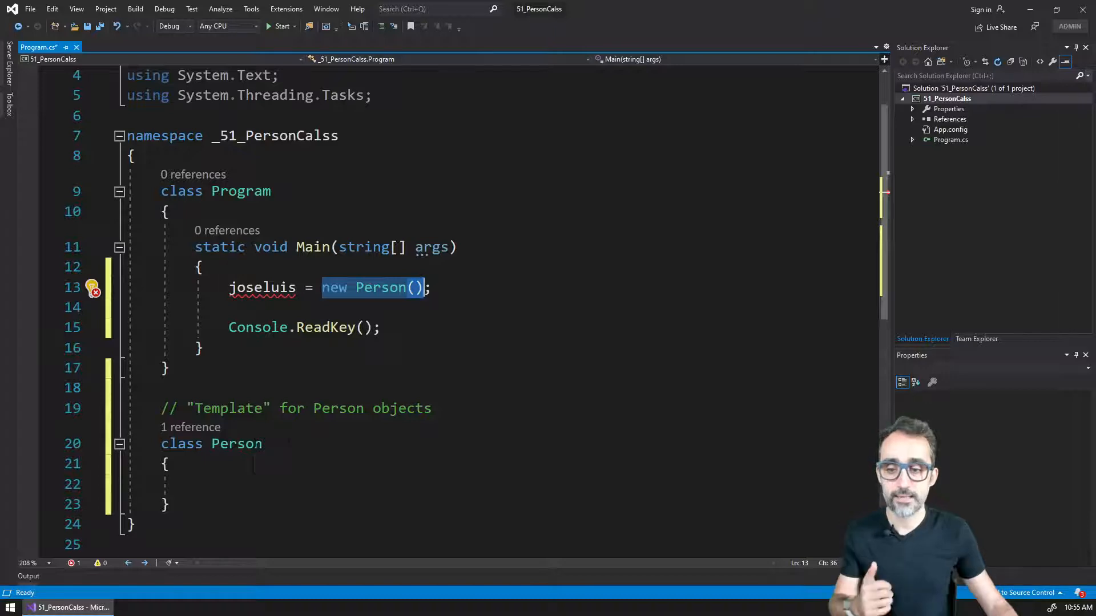
{"action": "mouse_move", "coordinate": [236, 442]}
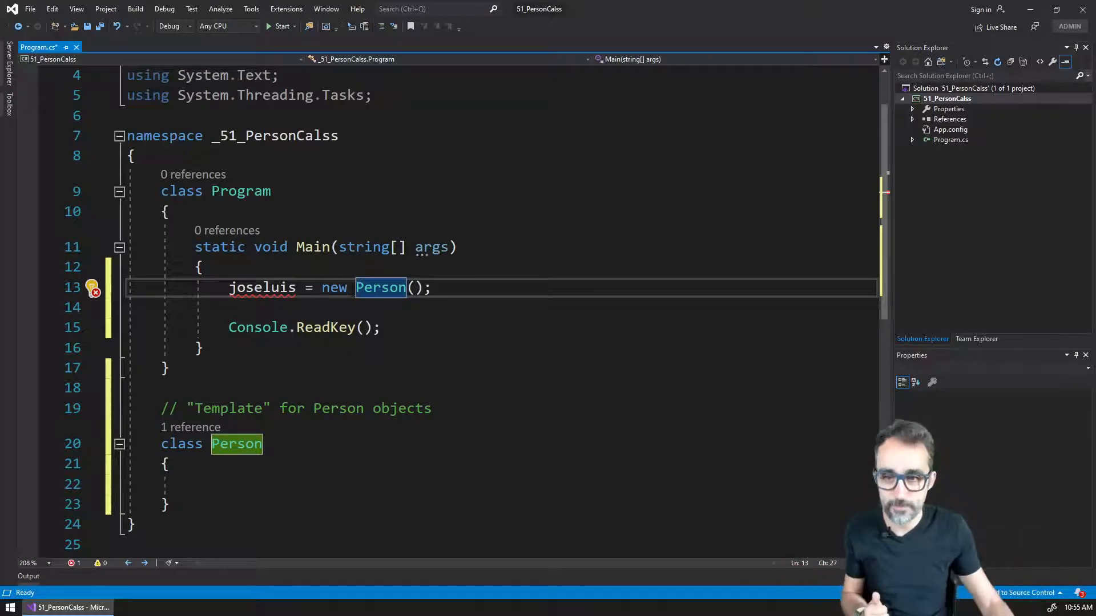
{"action": "double_click", "coordinate": [334, 288]}
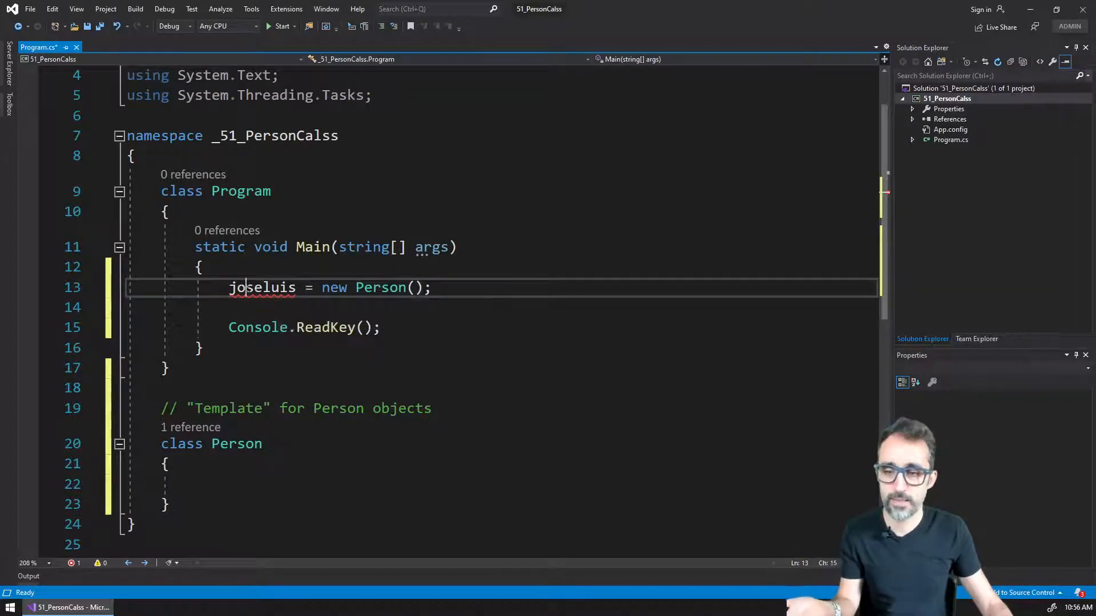
{"action": "double_click", "coordinate": [261, 287]}
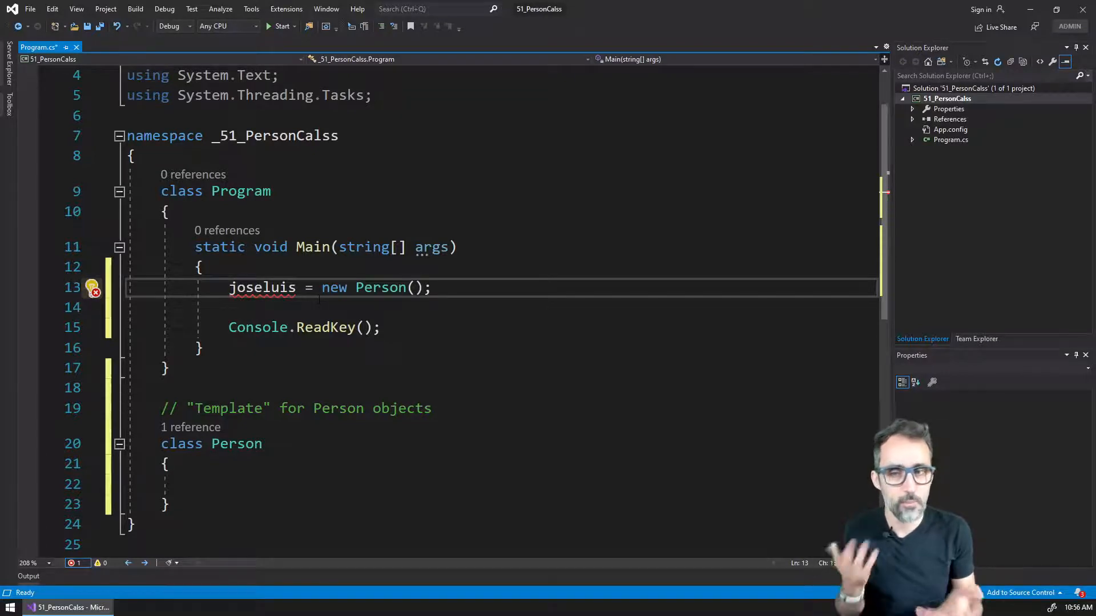
- Prefix joseluis with string instead of bool, then select Person after new
{"action": "type", "text": "bool"}
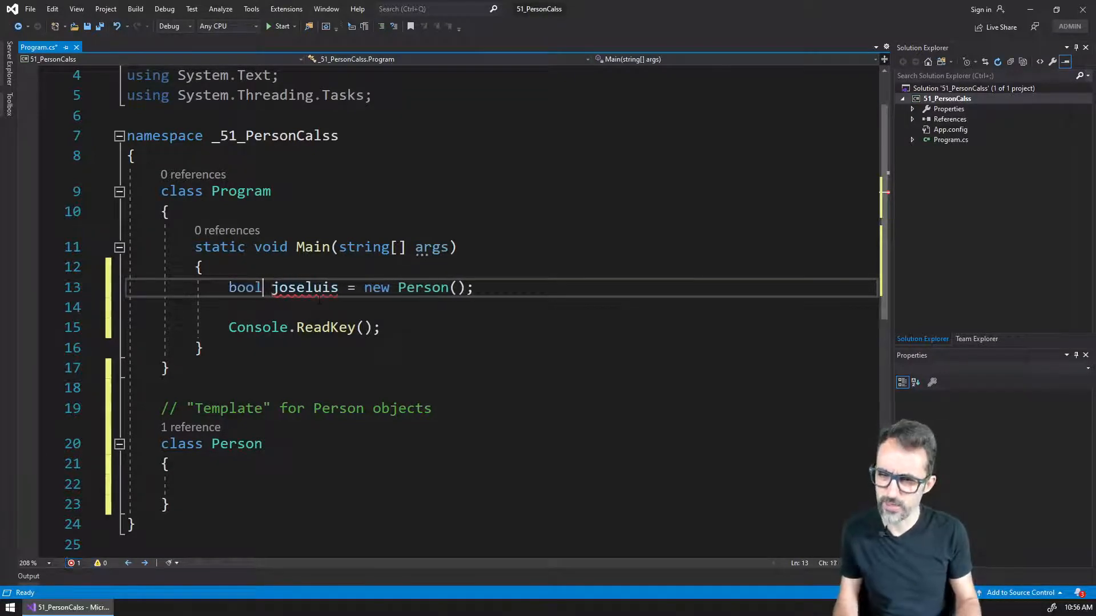
{"action": "type", "text": "string"}
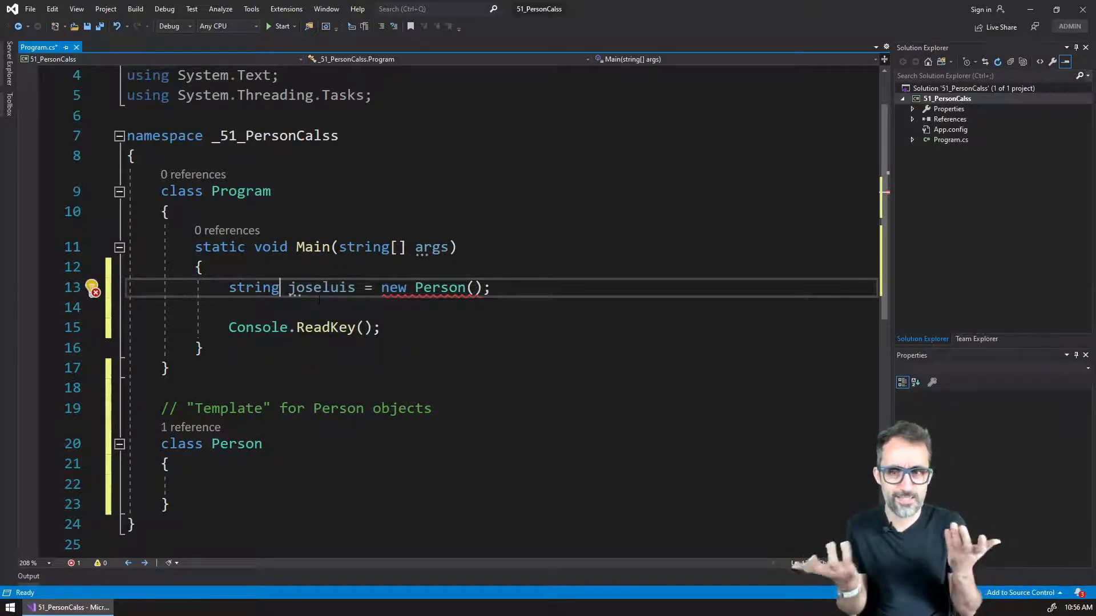
{"action": "double_click", "coordinate": [254, 287]}
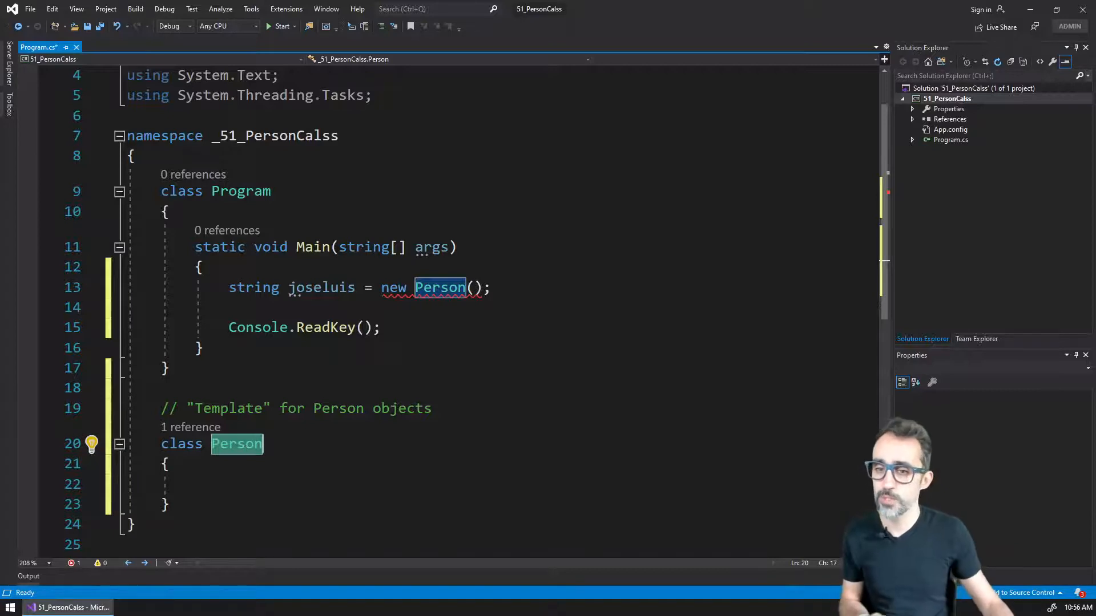
{"action": "mouse_move", "coordinate": [321, 287]}
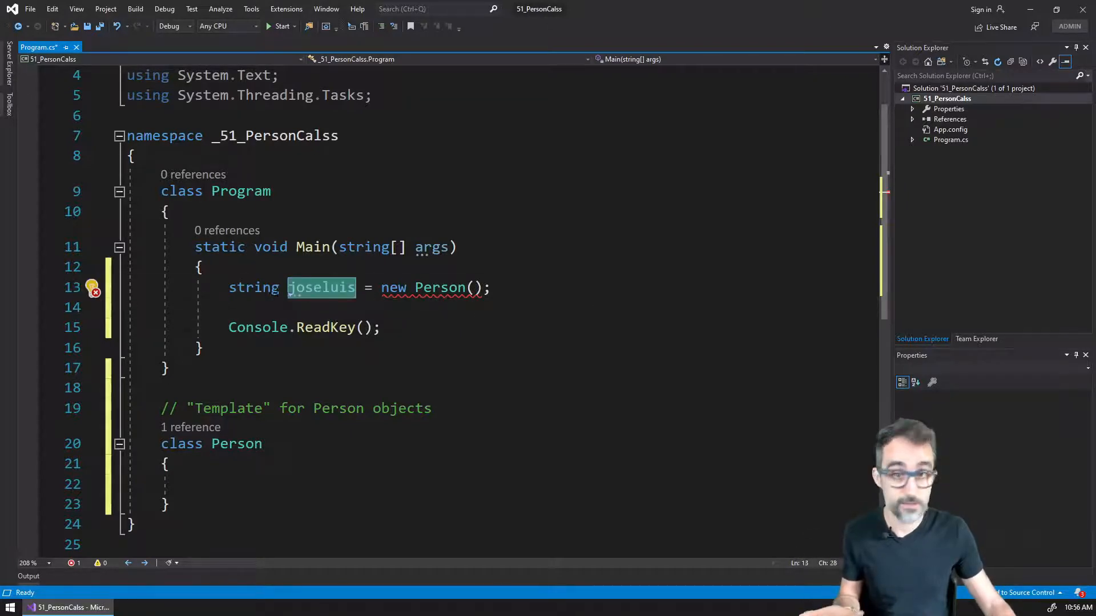
- Change the declaration to Person joseluis = new Person(); so no errors remain
{"action": "type", "text": "P"}
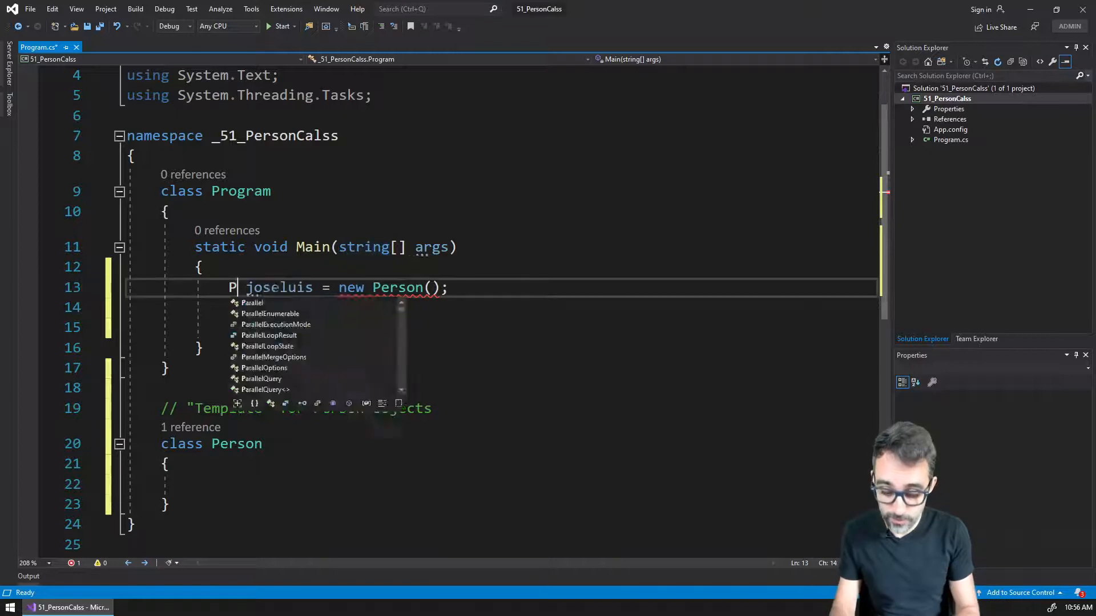
{"action": "type", "text": "erson"}
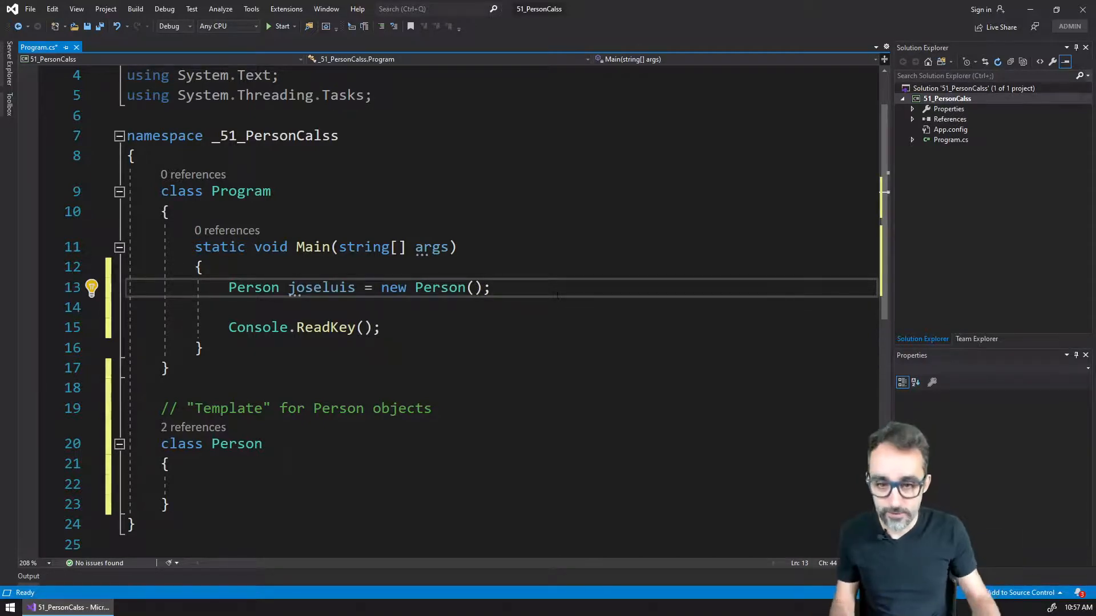
- Add Console.WriteLine(joseluis); and run the program to print _51_PersonCalss.Person
{"action": "type", "text": "Console.WriteLine(joseluis);"}
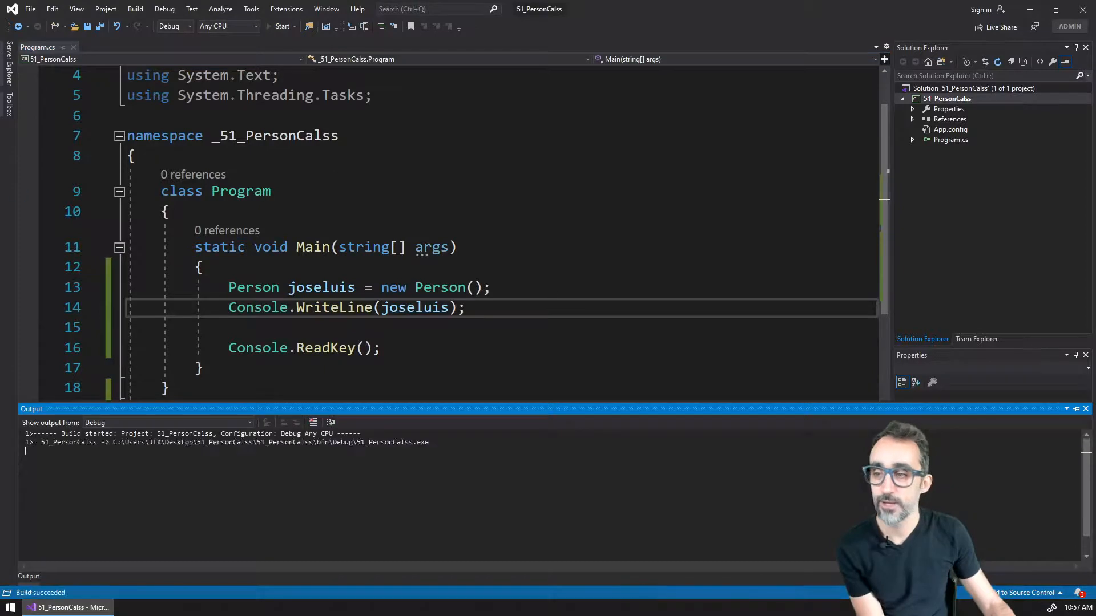
{"action": "left_click", "coordinate": [284, 26]}
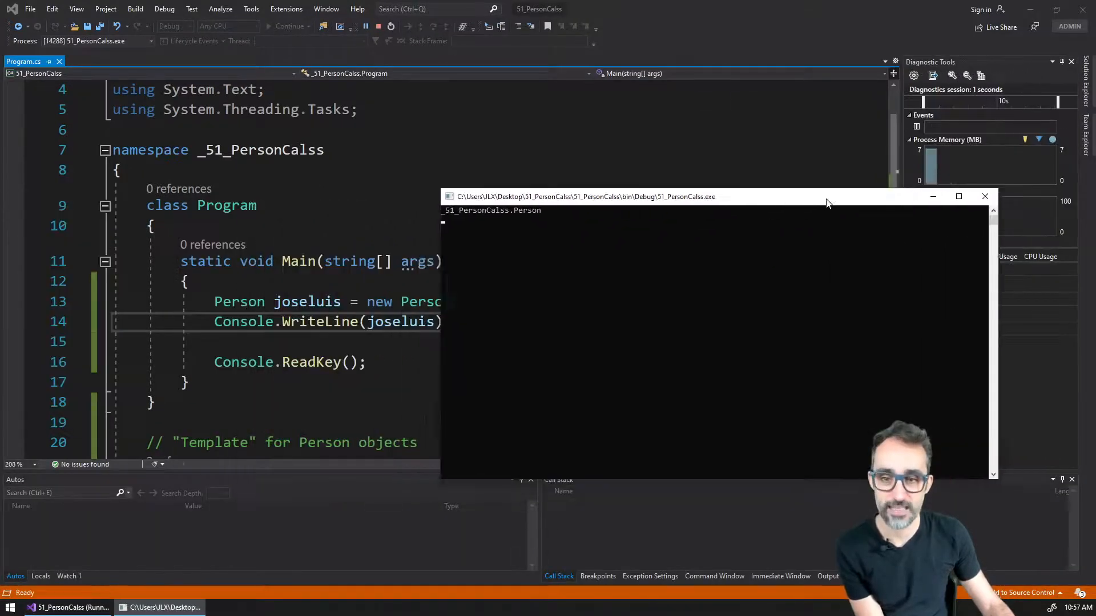